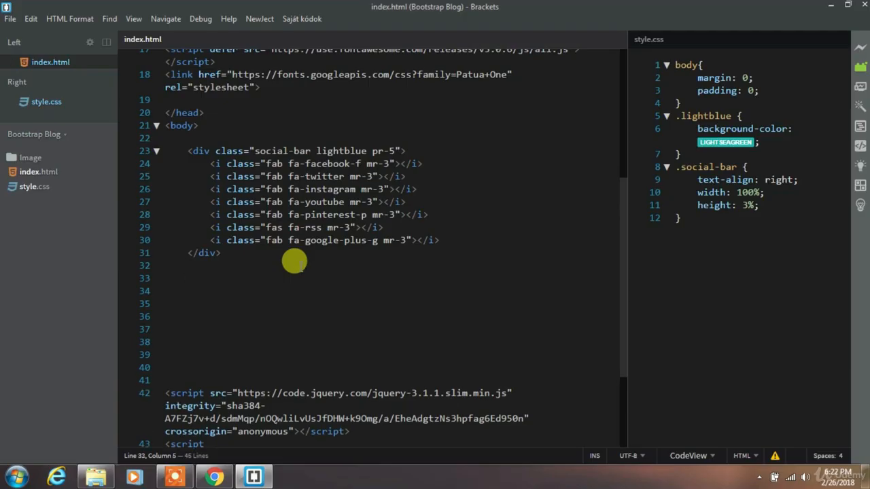
# - Add a container-fluid div holding a col-3 column div
pyautogui.write('<div class=""></div>')
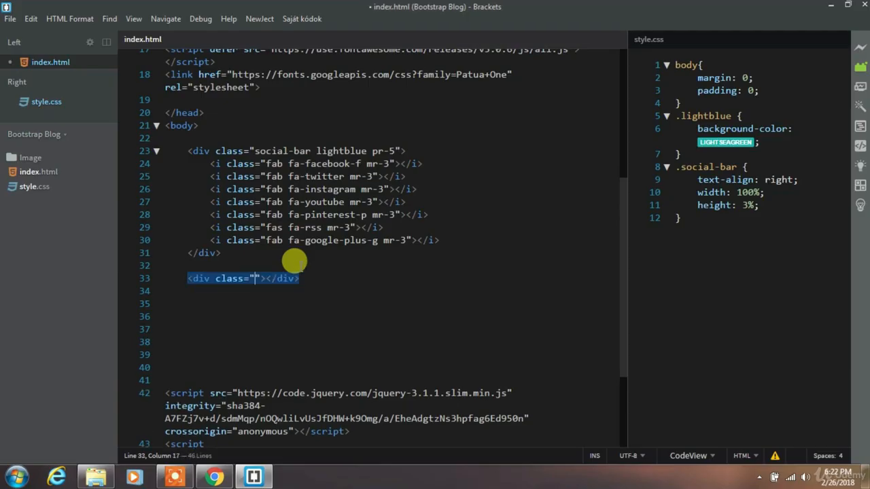
pyautogui.write('co')
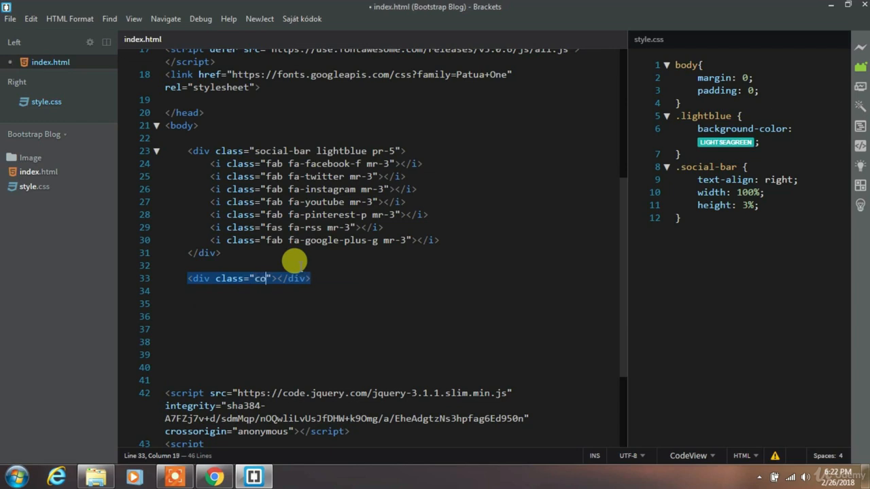
pyautogui.write('ntainer')
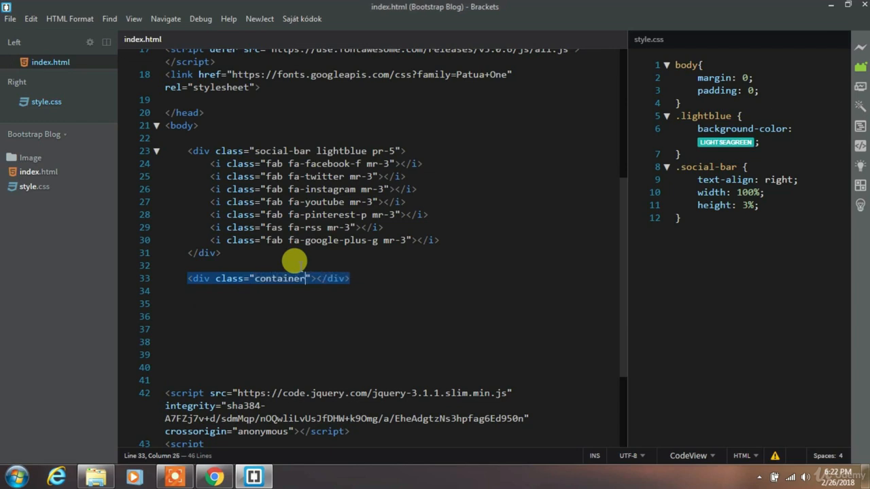
pyautogui.write('-fluid')
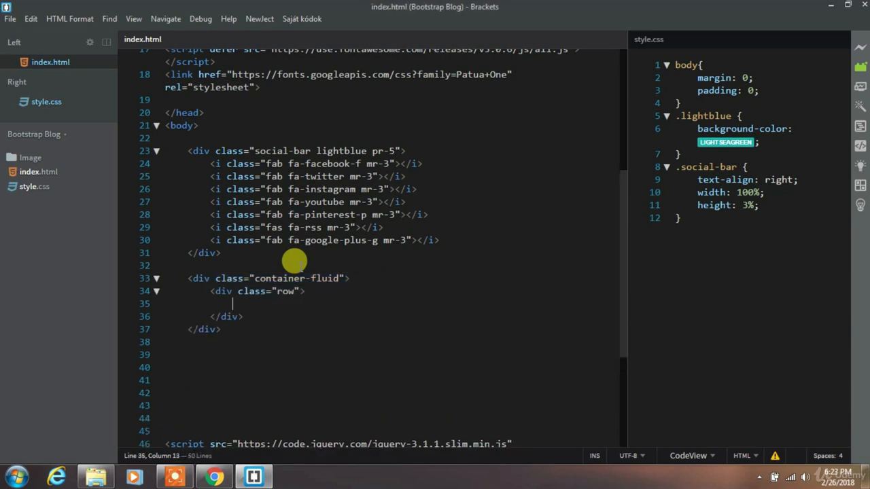
pyautogui.write('<div class="co"></div>')
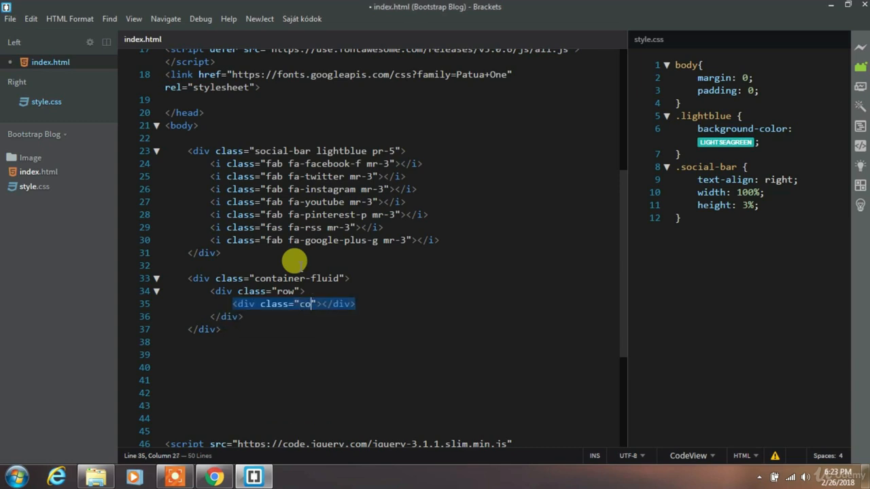
pyautogui.write('l-3')
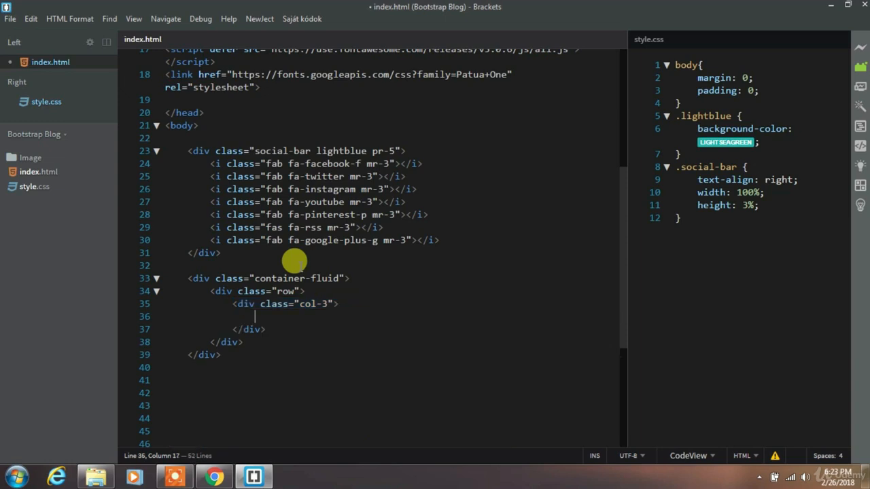
# - Fill the column with a 'Daily Tuition' heading and 'Learn with Us' paragraph, classed text-right pt-4
pyautogui.write('<h1></h1>')
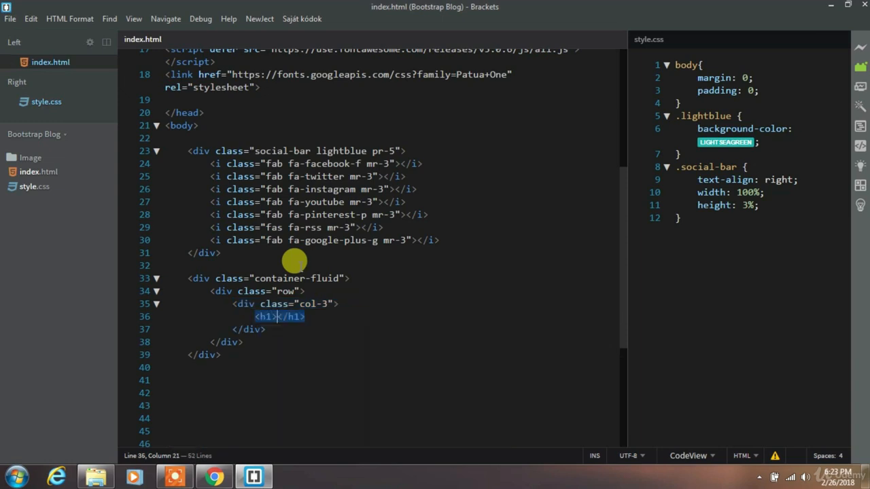
pyautogui.write('Daily Tui')
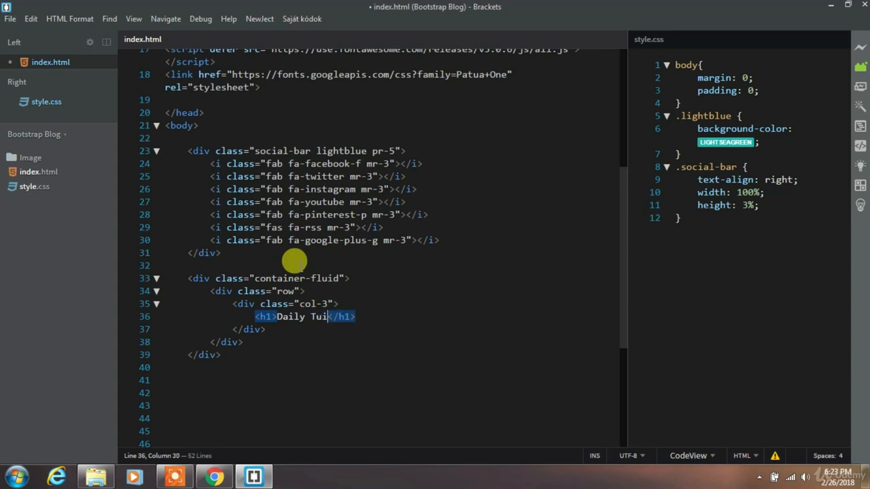
pyautogui.write('tion')
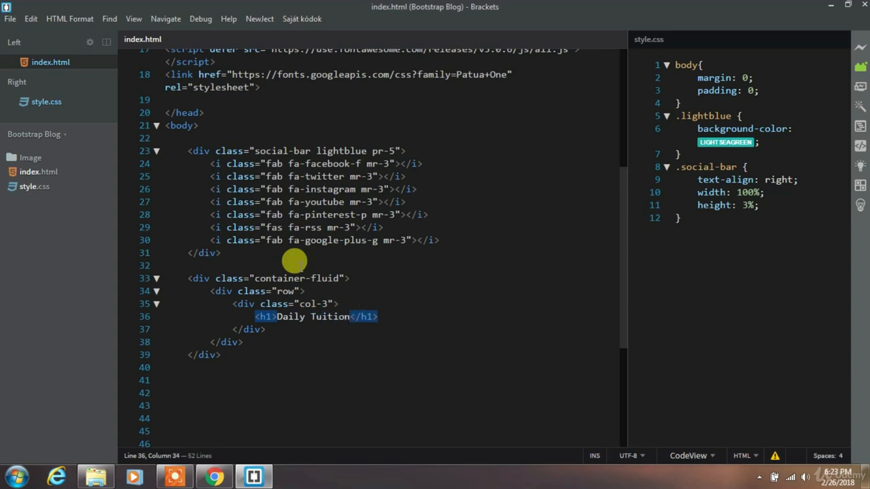
pyautogui.write('<p')
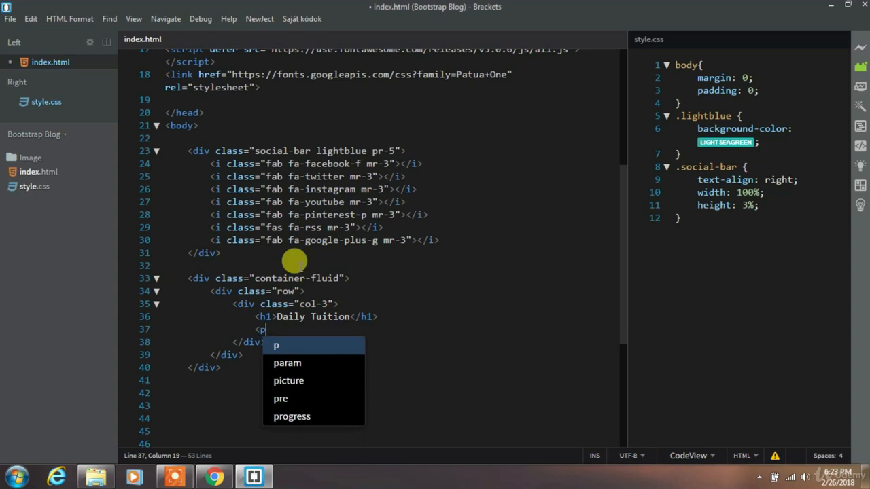
pyautogui.write('Learn with Us</p>')
pyautogui.click(287, 304)
pyautogui.write(' text-')
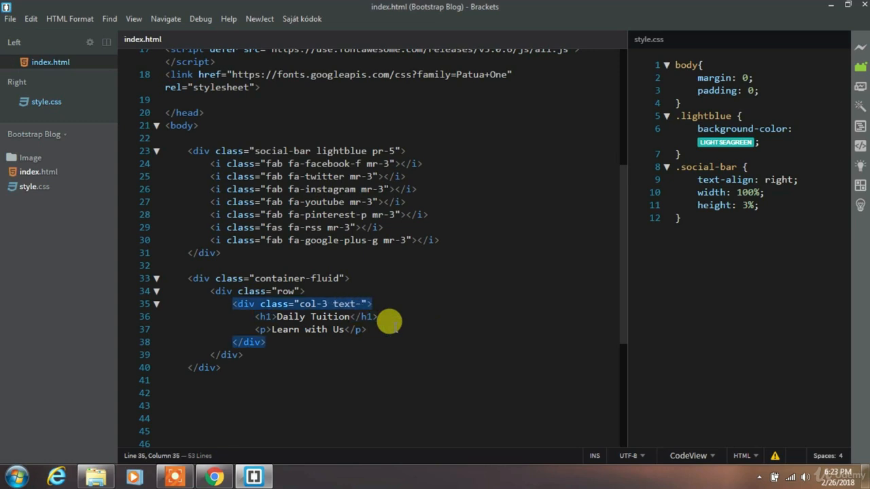
pyautogui.write('right pt')
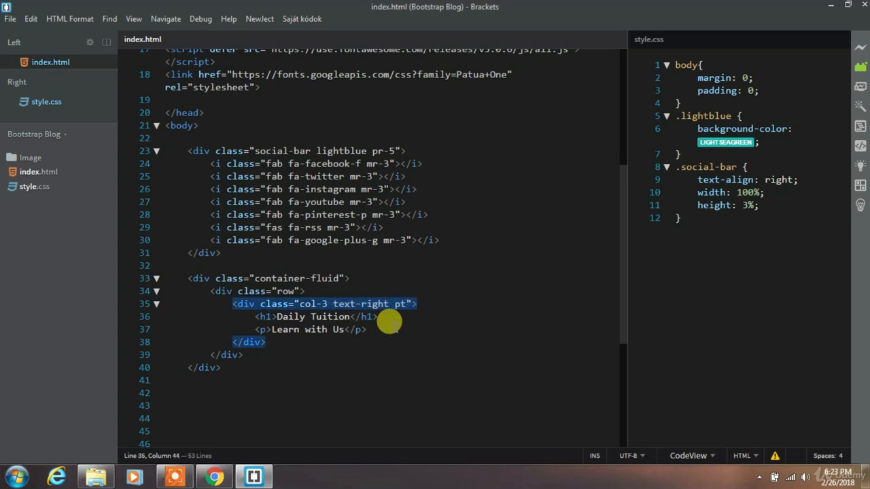
pyautogui.write('-4')
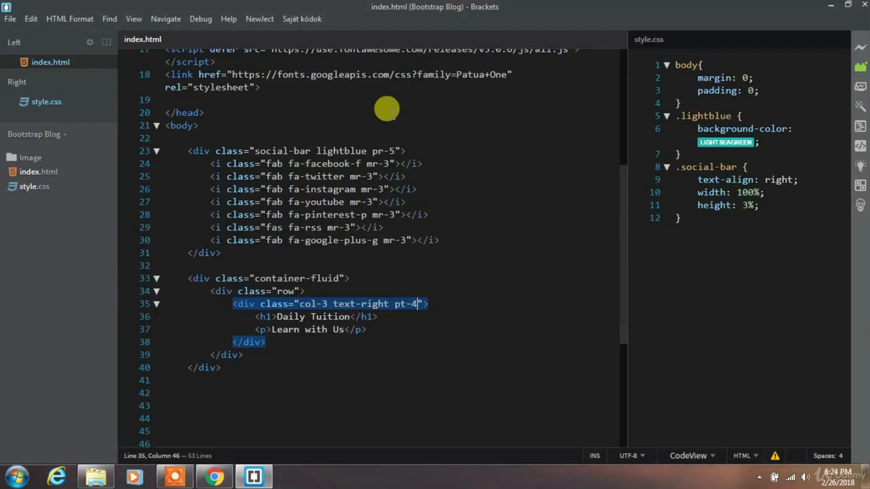
# - In style.css, give .container-fluid .row .col-3 h1,p the font family 'Patua One', cursive
pyautogui.click(707, 230)
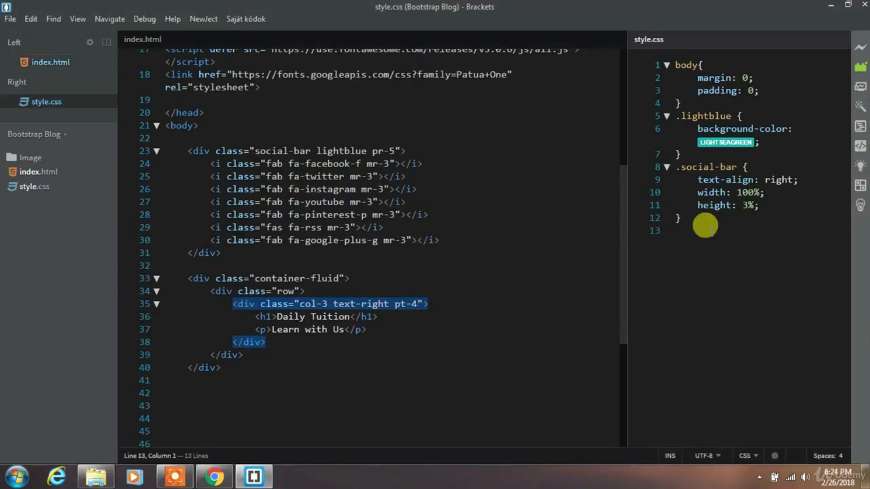
pyautogui.write('.container-fluid .r{')
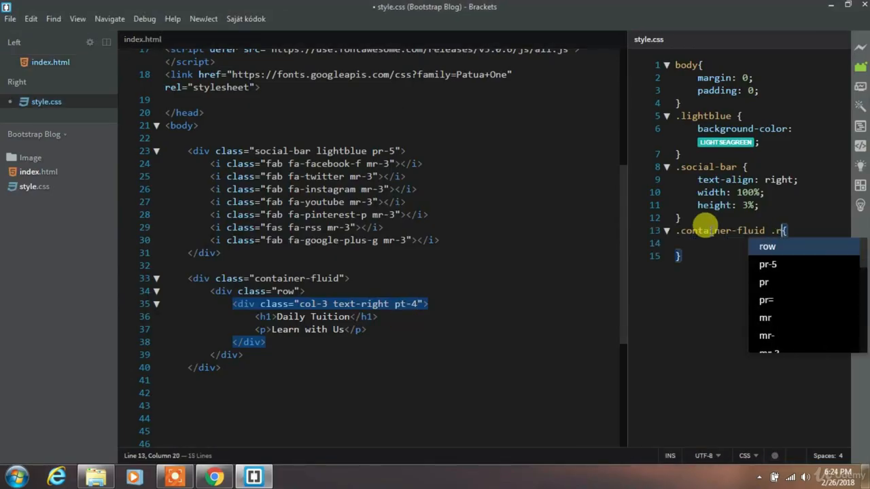
pyautogui.write('ow .col-3')
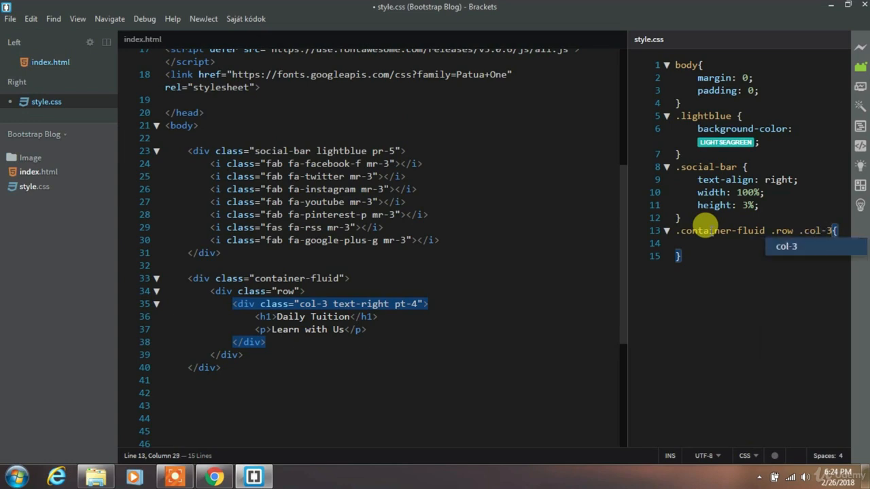
pyautogui.write('h1,p{')
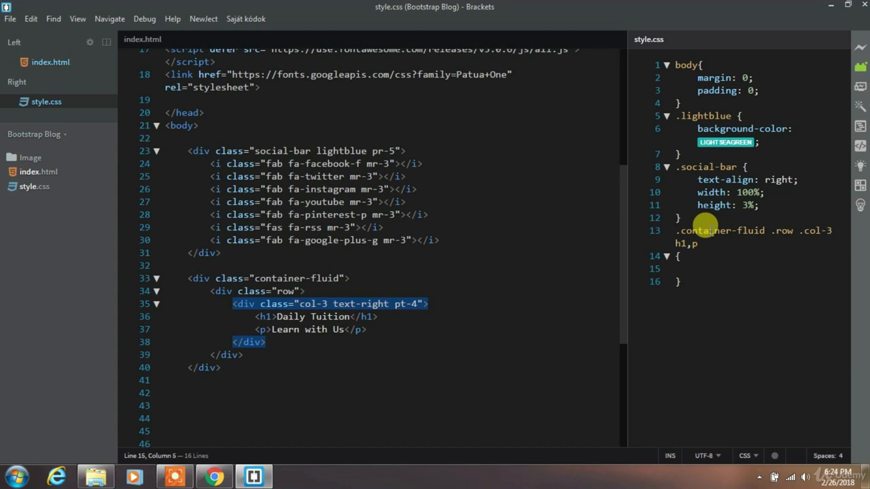
pyautogui.write('font-family:')
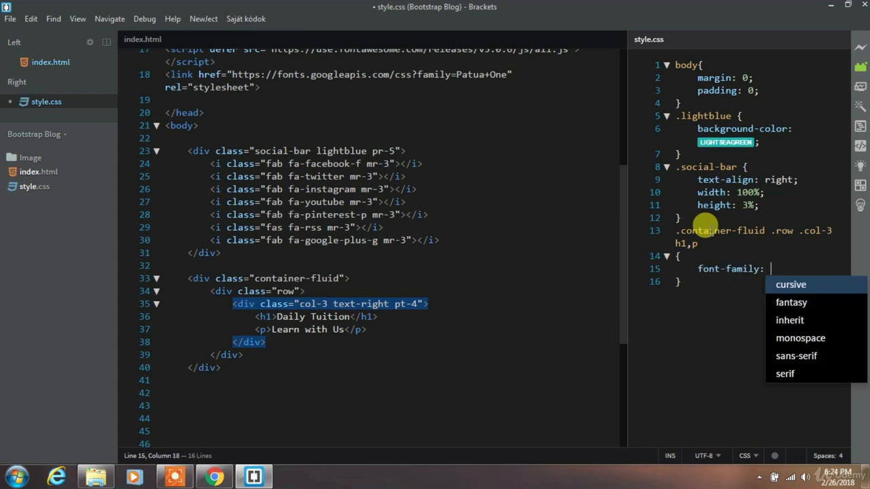
pyautogui.write("'Patua One',cursive;")
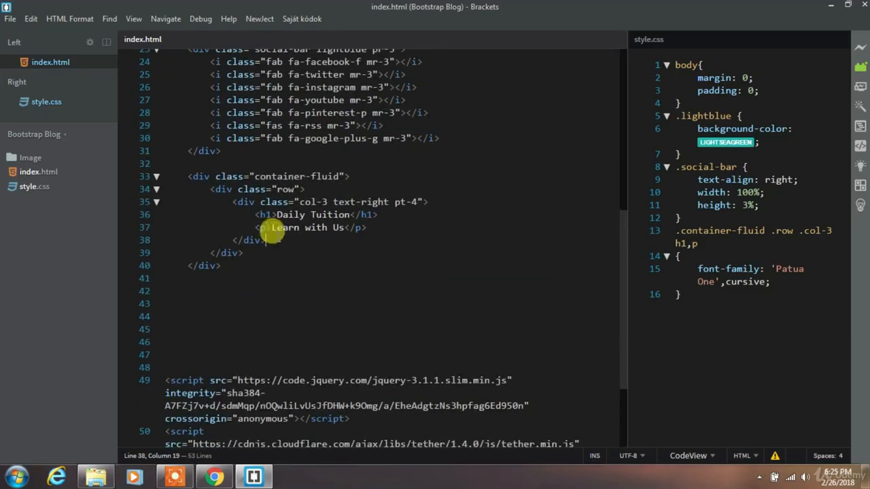
# - Add an empty col-1 spacer div and a col-8 column to the header row
pyautogui.write('div class="col-1"></div>')
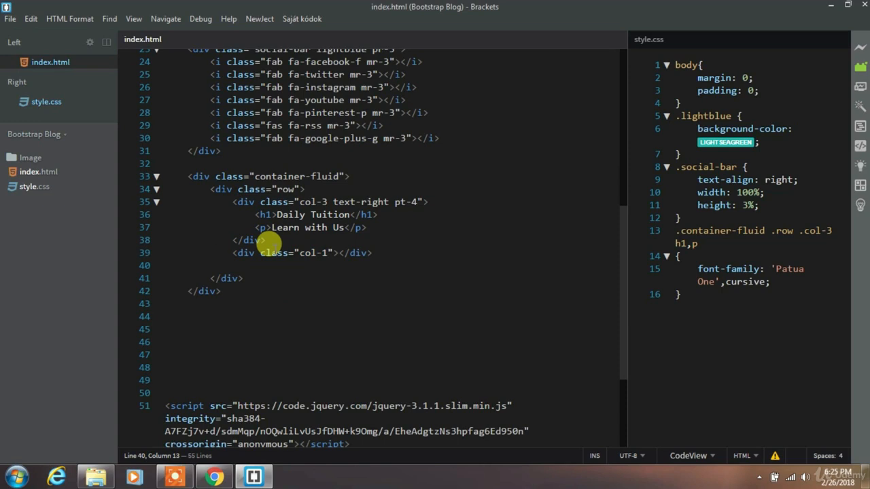
pyautogui.write('div class="col"></div>')
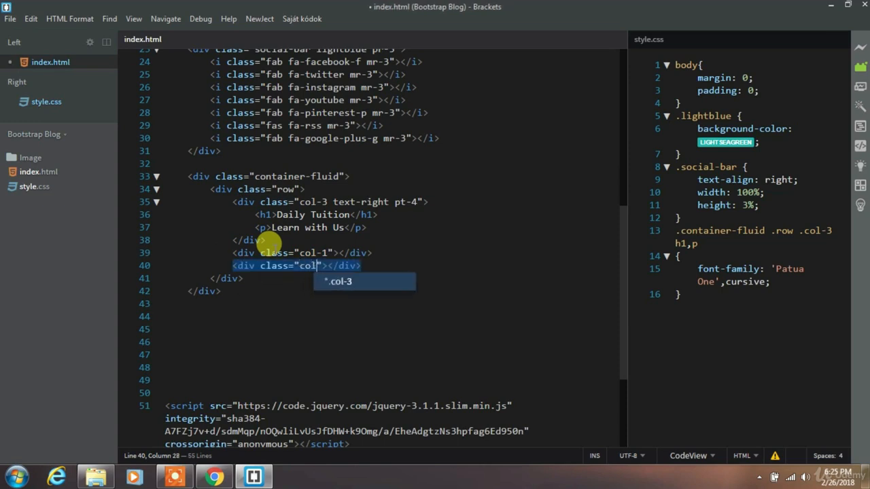
pyautogui.write('-8')
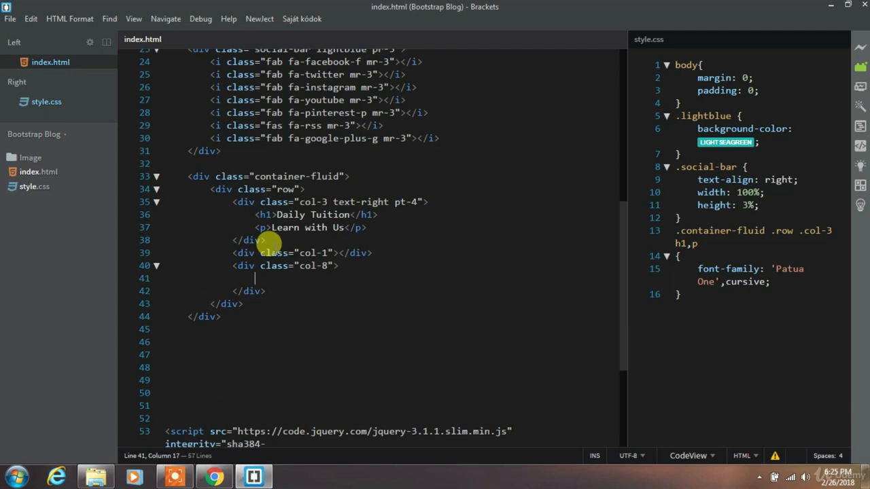
# - Insert an img-fluid Image/Horizontal-3.png banner in the col-8 column and preview it in Chrome
pyautogui.write('<img >')
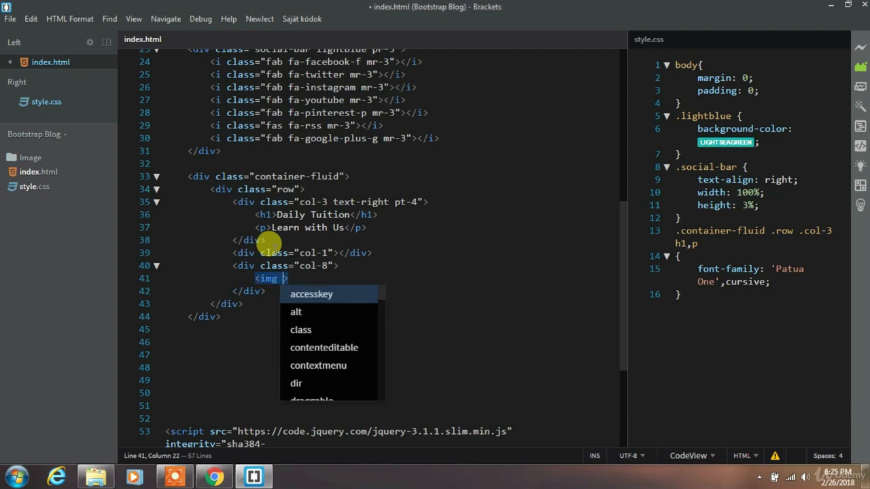
pyautogui.write('class="')
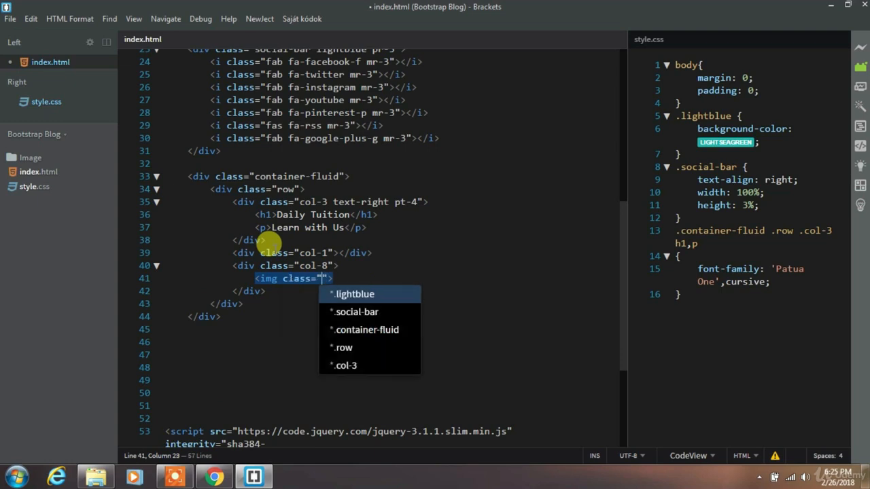
pyautogui.write('img-fluid" src="Image/')
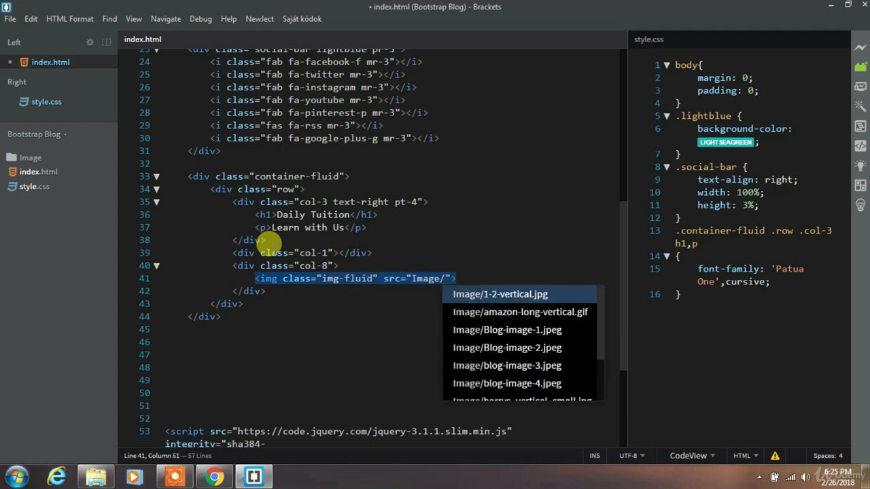
pyautogui.write('Horizontal-3.png')
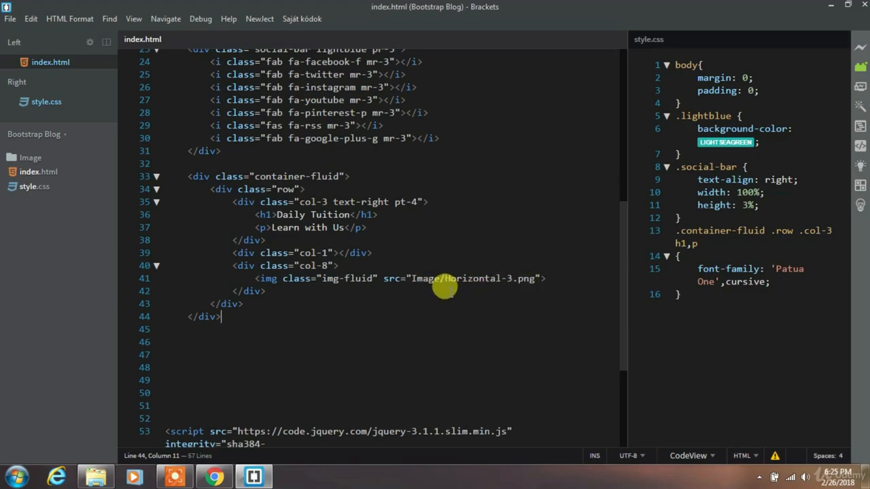
pyautogui.click(213, 476)
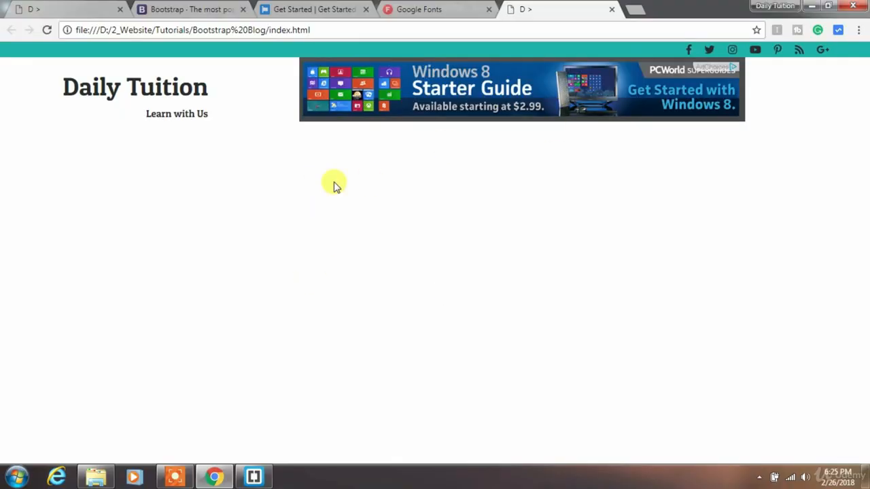
pyautogui.click(253, 476)
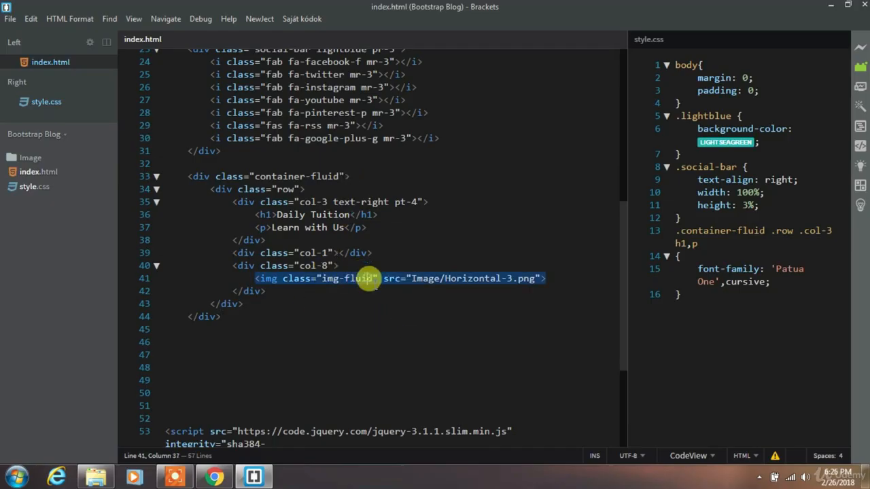
# - Add pl-2 and py-2 padding classes to the banner img element
pyautogui.write('pl')
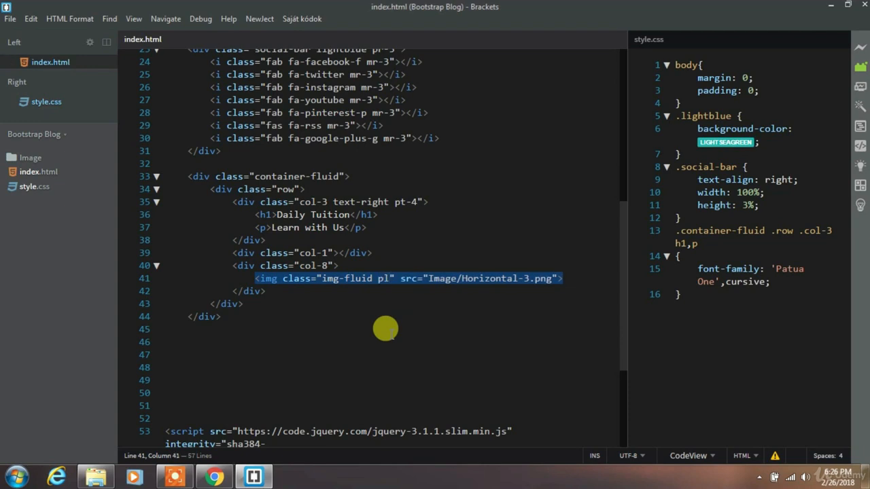
pyautogui.write('-2')
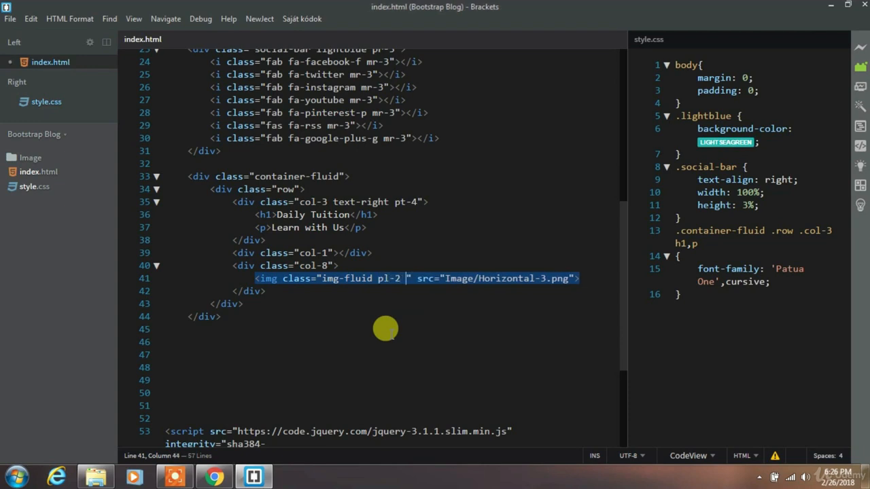
pyautogui.write('py-2')
pyautogui.click(392, 355)
pyautogui.write('<nav>')
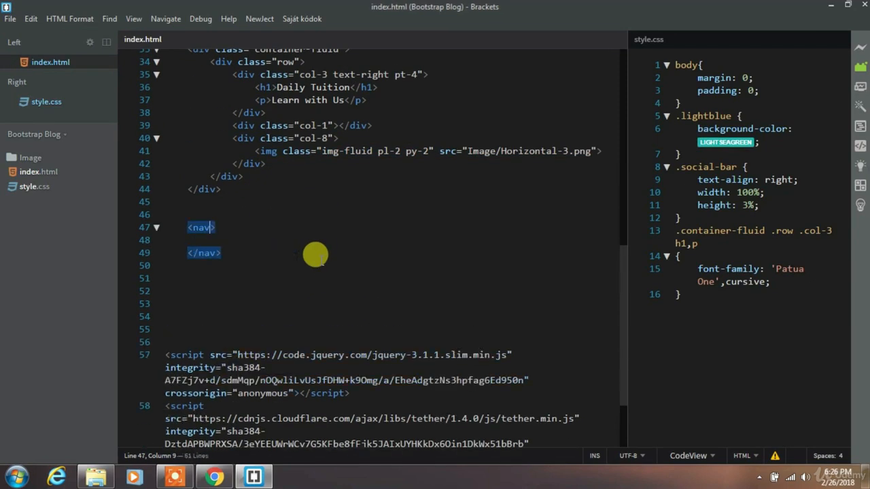
# - Give the nav element the classes navbar, navbar-inverse and bg-inverse
pyautogui.write('" "')
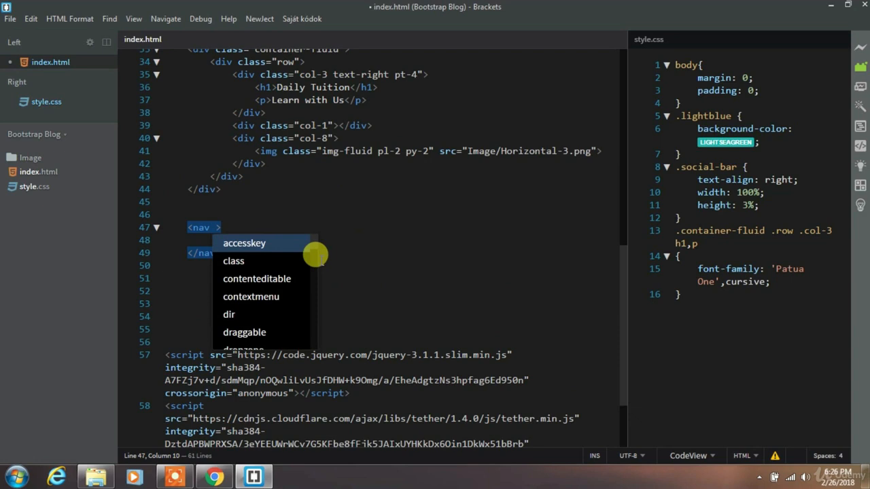
pyautogui.click(233, 260)
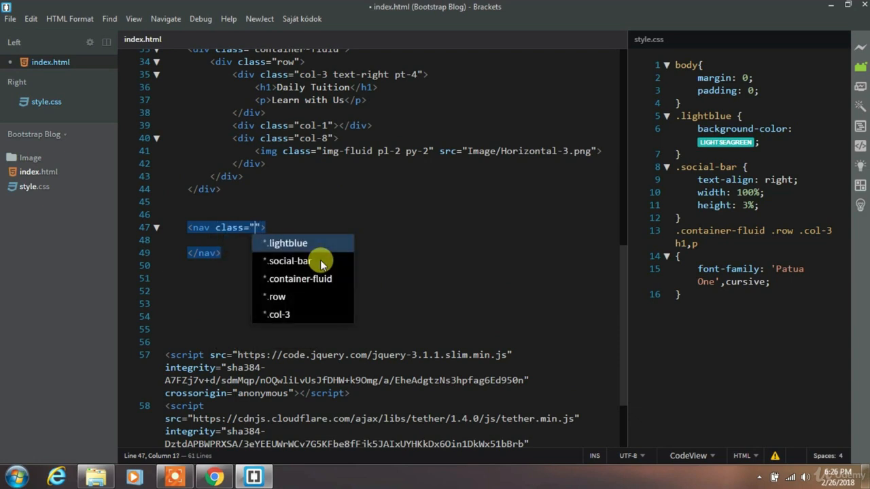
pyautogui.write('navbar navbar-')
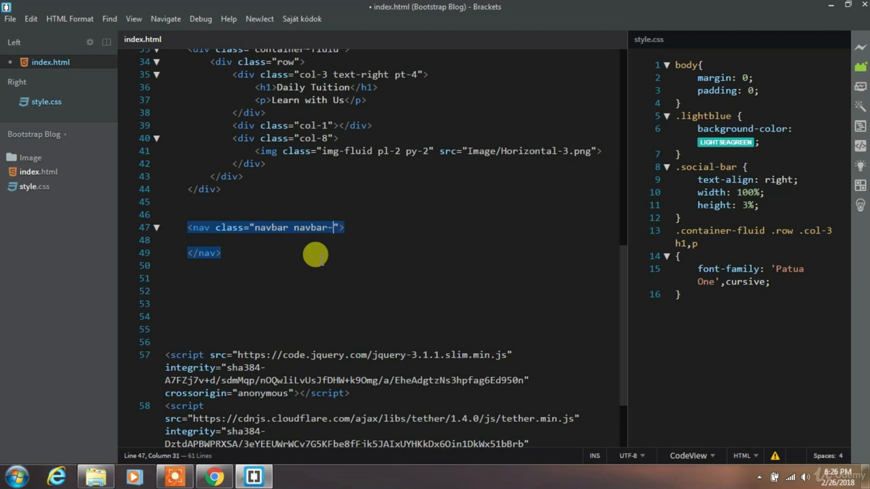
pyautogui.write('inverse')
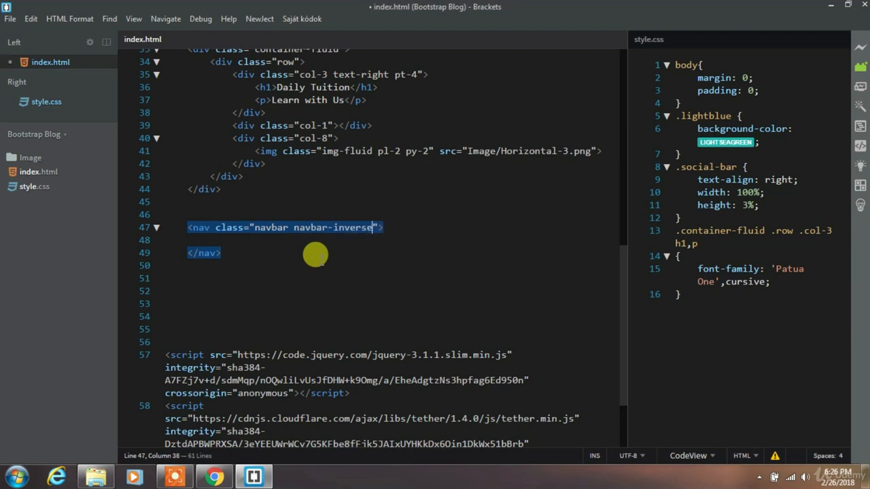
pyautogui.write('b')
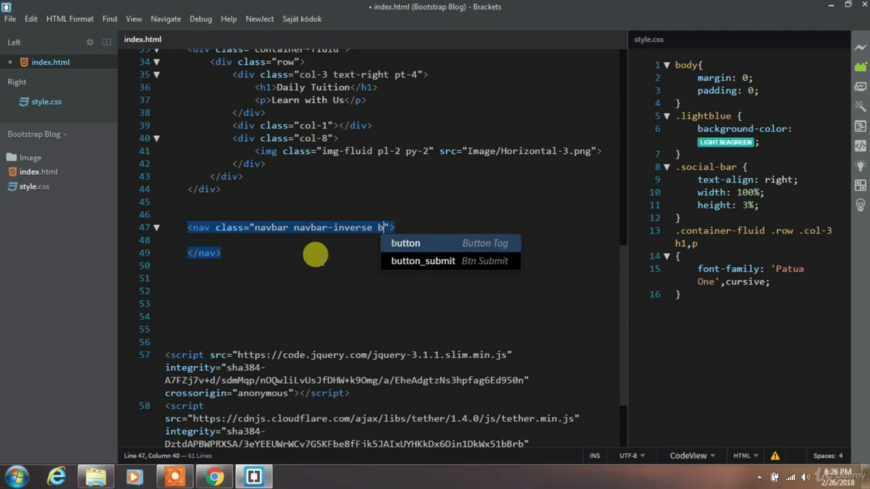
pyautogui.write('g')
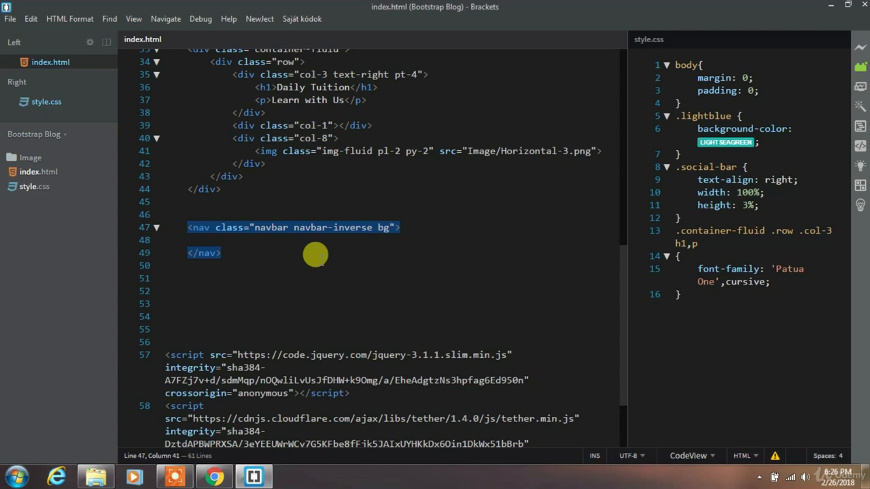
pyautogui.write('-')
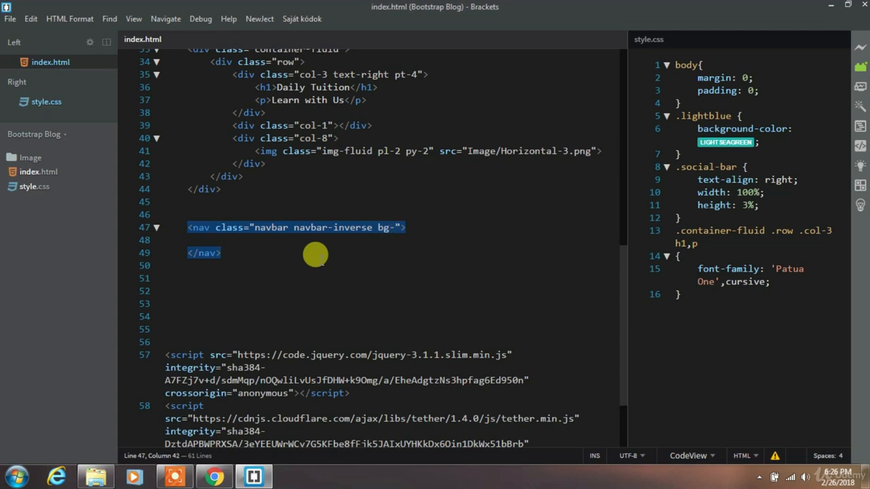
pyautogui.write('inverse')
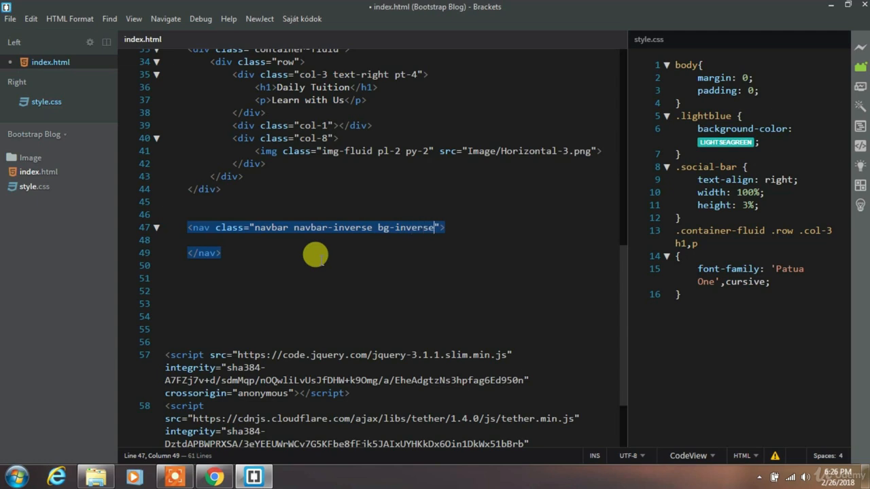
# - Add the navbar-toggleable-md class, save, and begin a navbar-brand link inside the nav
pyautogui.press('ctrl+s')
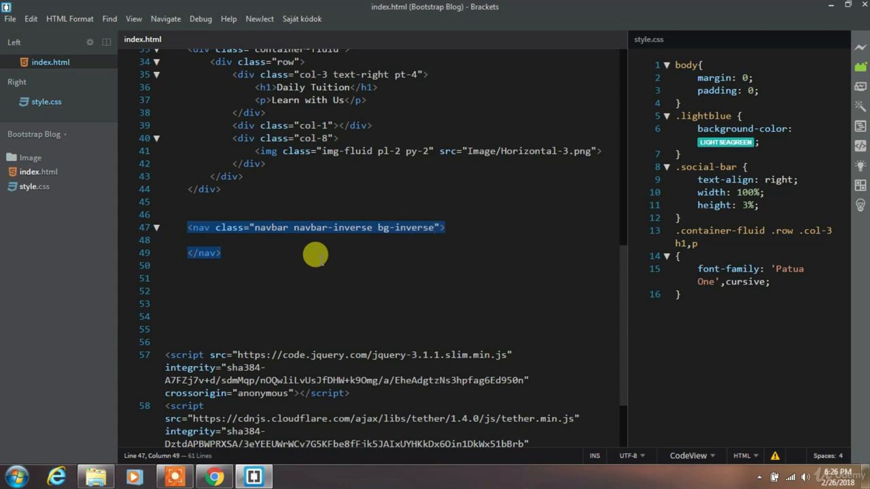
pyautogui.write('navbar')
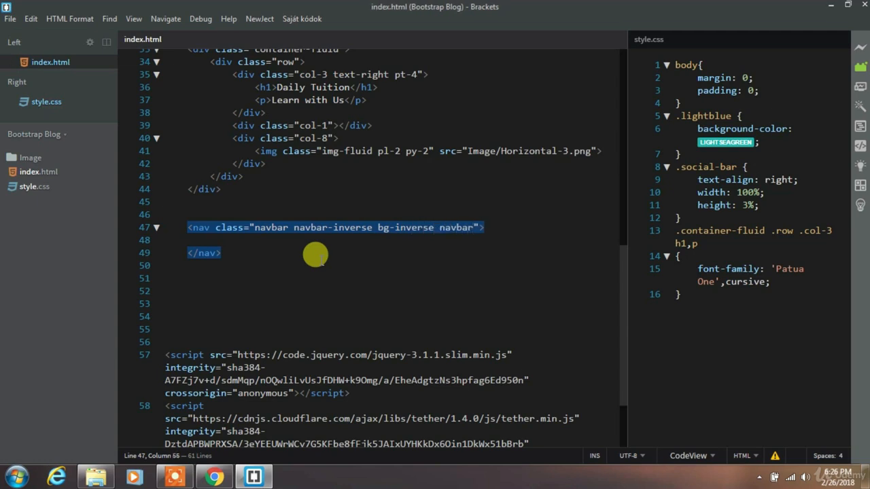
pyautogui.write('toggleable')
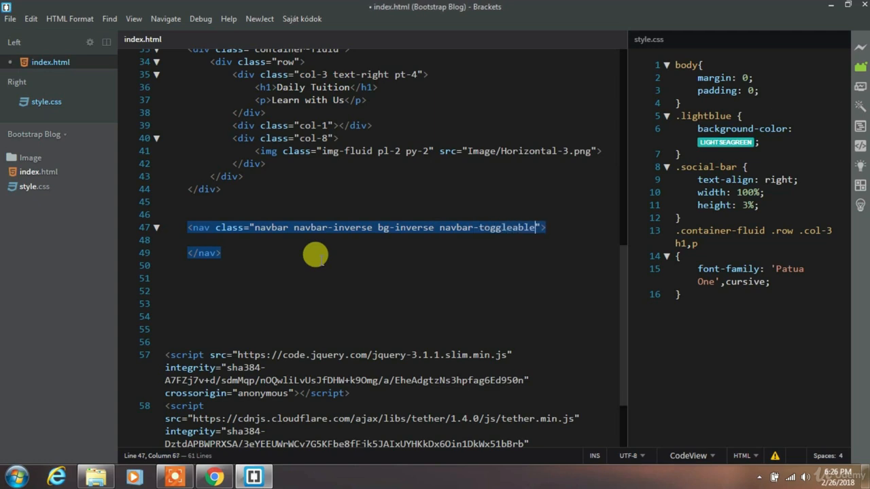
pyautogui.write('-md')
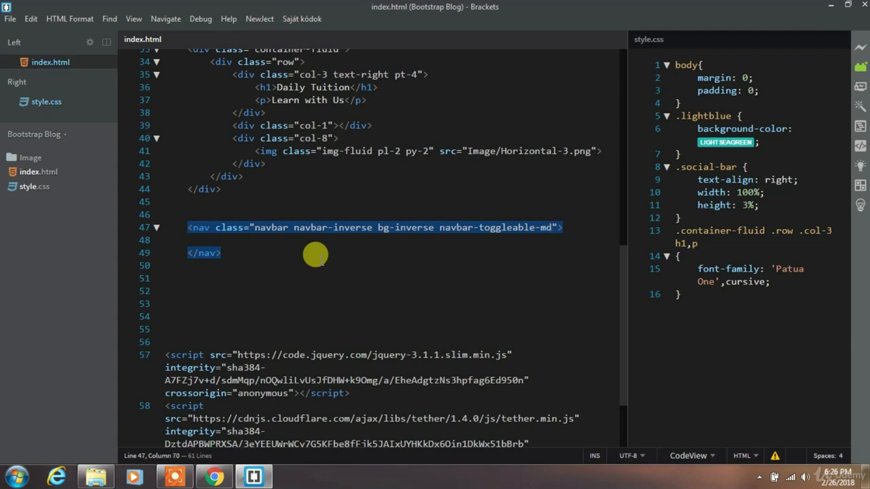
pyautogui.click(197, 240)
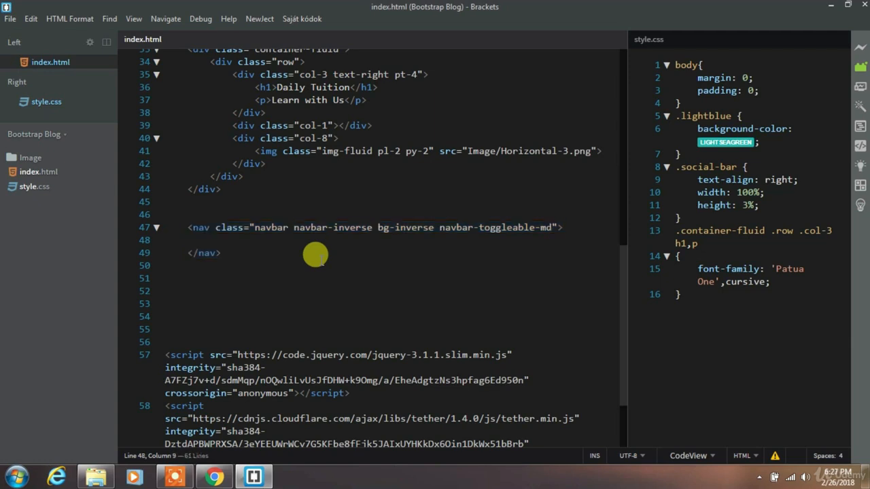
pyautogui.write('<a class="navbar-brand" href="#"></a>')
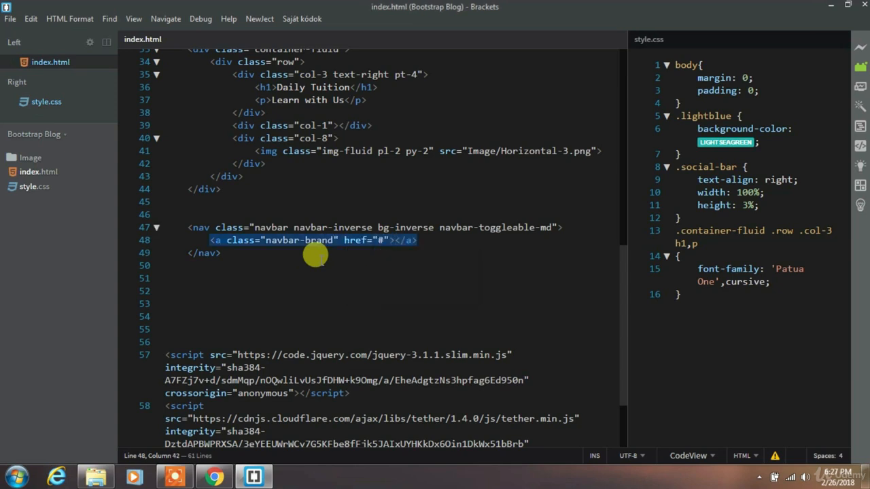
# - Put a fas fa-home icon inside the navbar-brand link
pyautogui.write('<i class="fa"></i><')
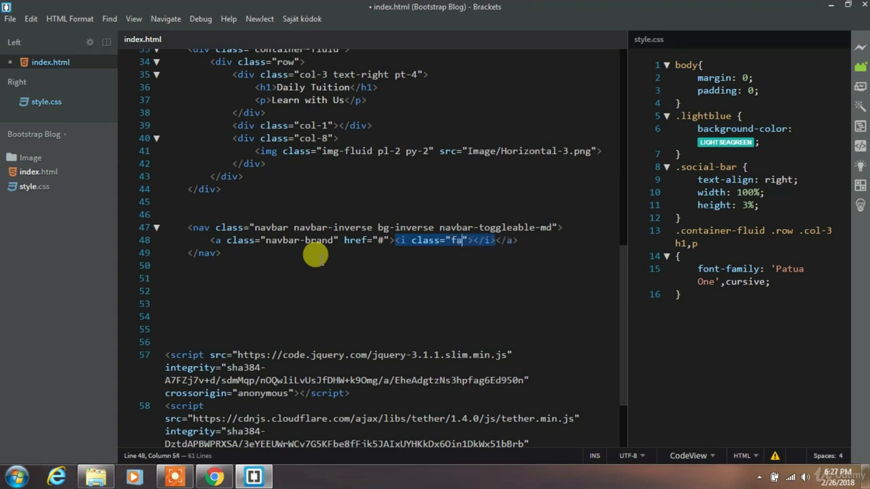
pyautogui.write('s fa-home')
pyautogui.write('<div class=""></div>')
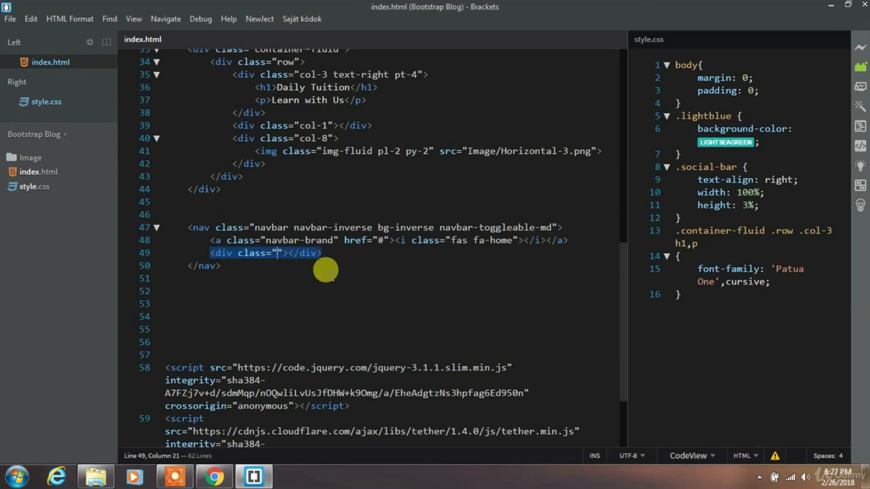
# - Add a collapse navbar-collapse div with id navbarNavAltMarkup, containing a navbar-nav div
pyautogui.write('collapse')
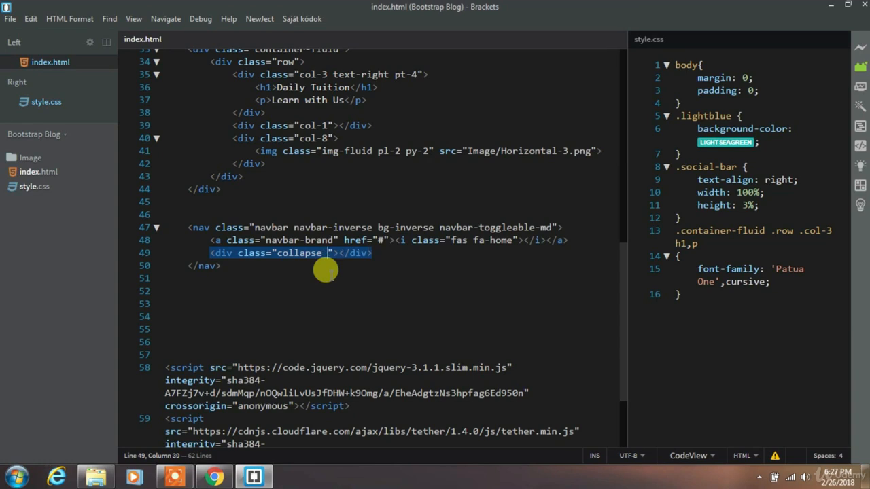
pyautogui.write('navbar-')
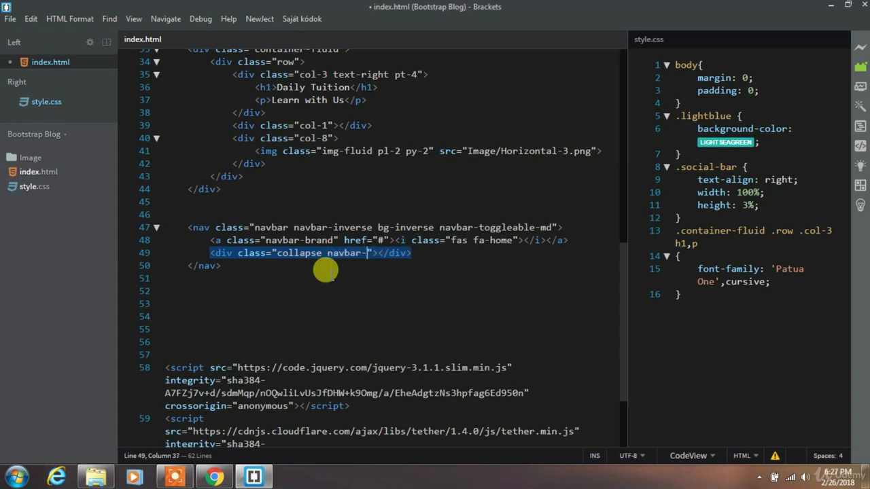
pyautogui.write('collapse')
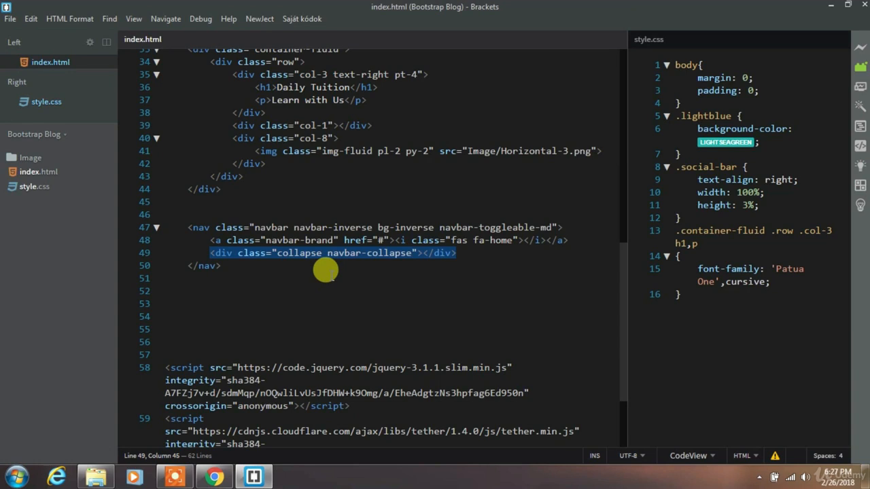
pyautogui.write('id="navb"')
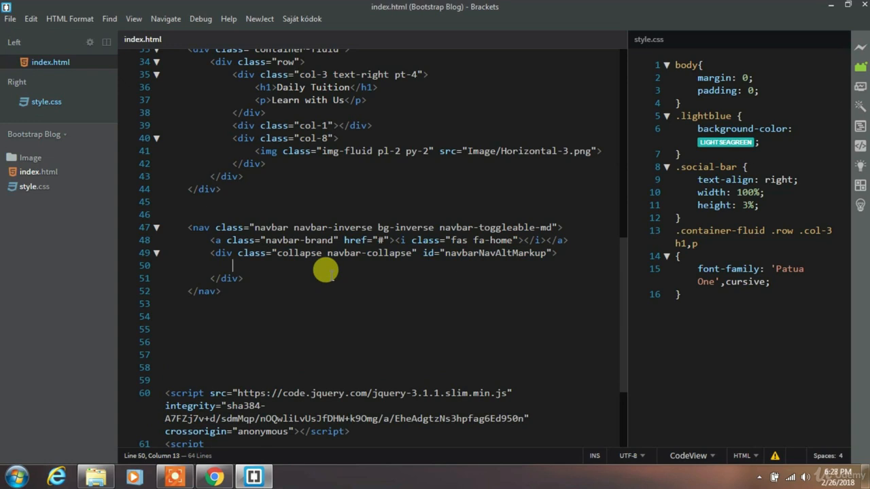
pyautogui.write('<div class=""></div>')
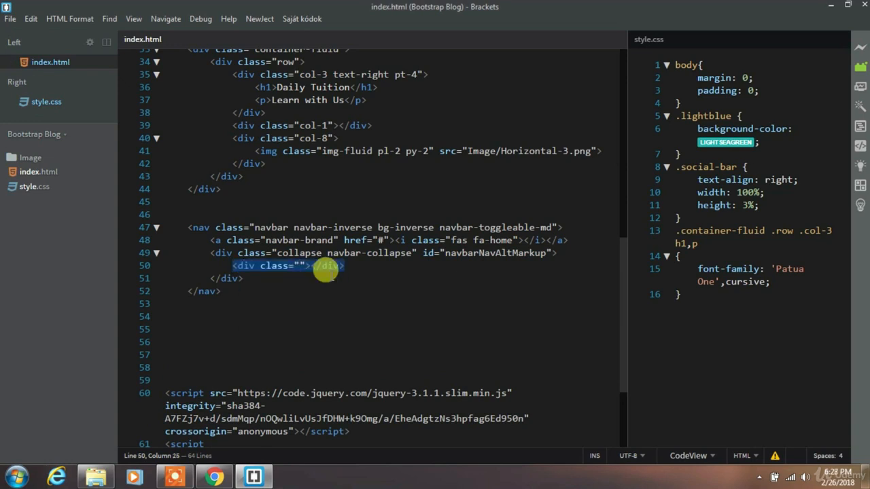
pyautogui.write('navbar-nav')
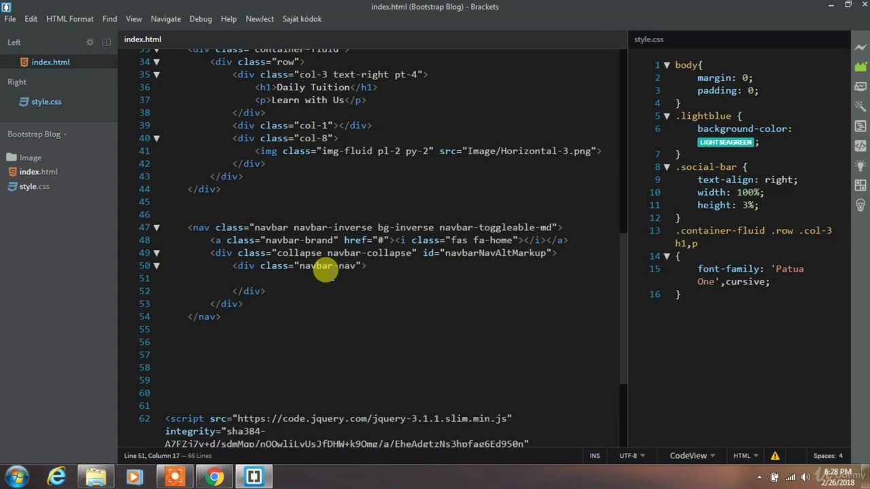
# - Add an active nav-item nav-link anchor reading 'Download Templetes' in the navbar-nav div
pyautogui.write('<a')
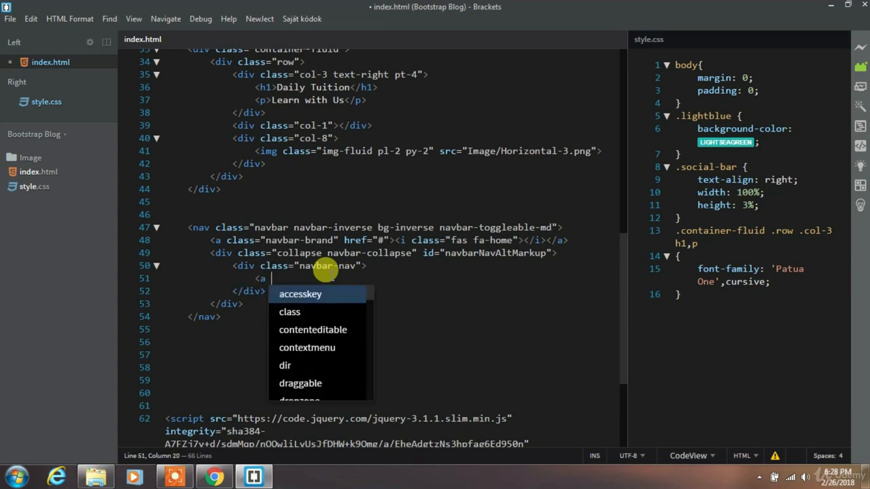
pyautogui.write('class="nav-"')
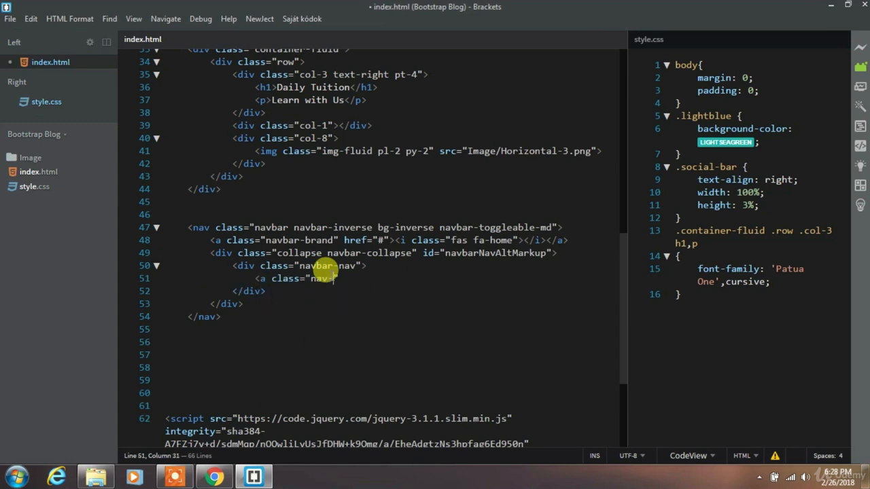
pyautogui.write('-item nav-link active')
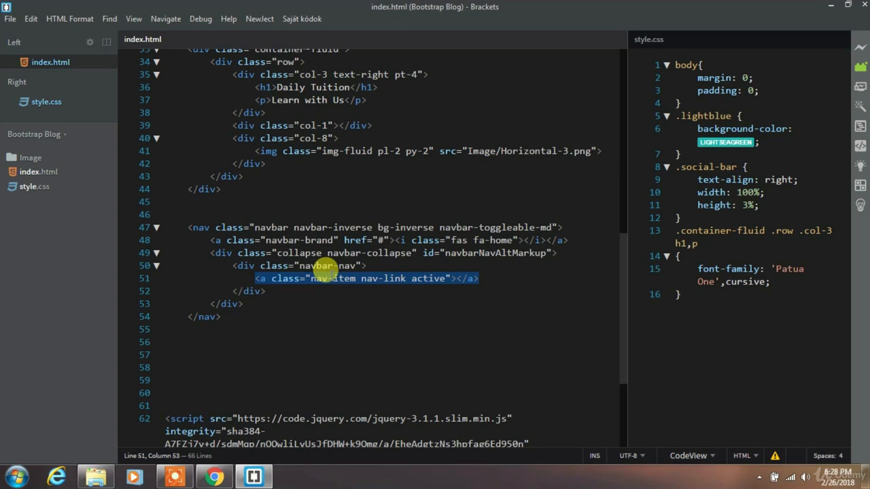
pyautogui.write('href="#"')
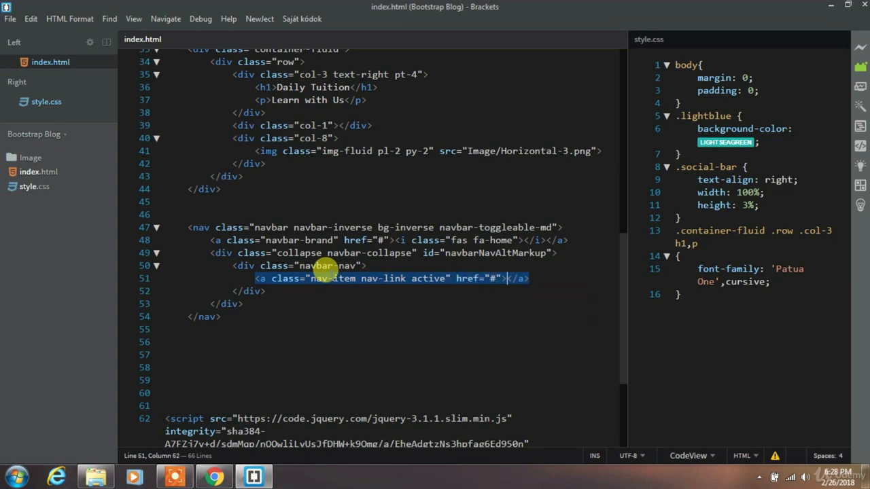
pyautogui.write('D')
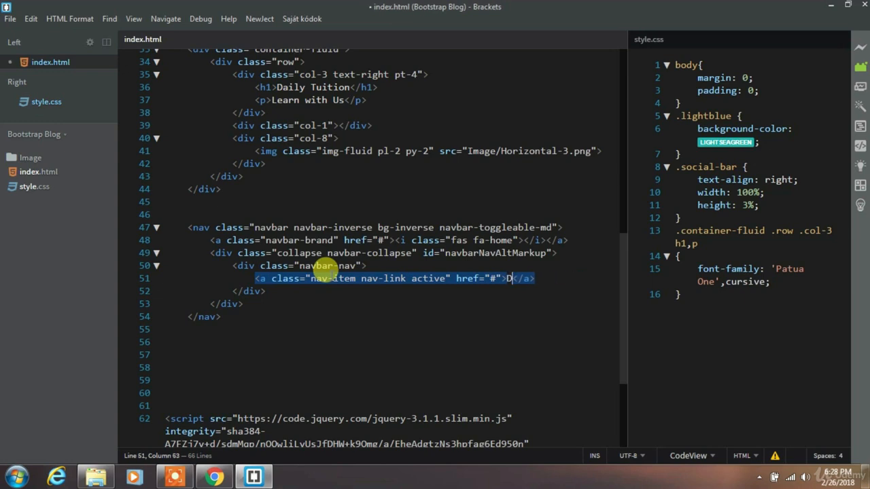
pyautogui.write('ownload Temp')
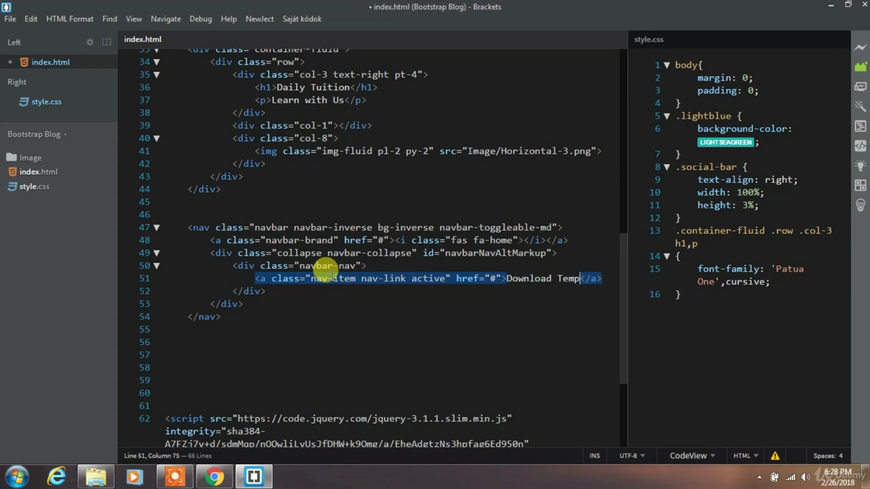
pyautogui.write('letes')
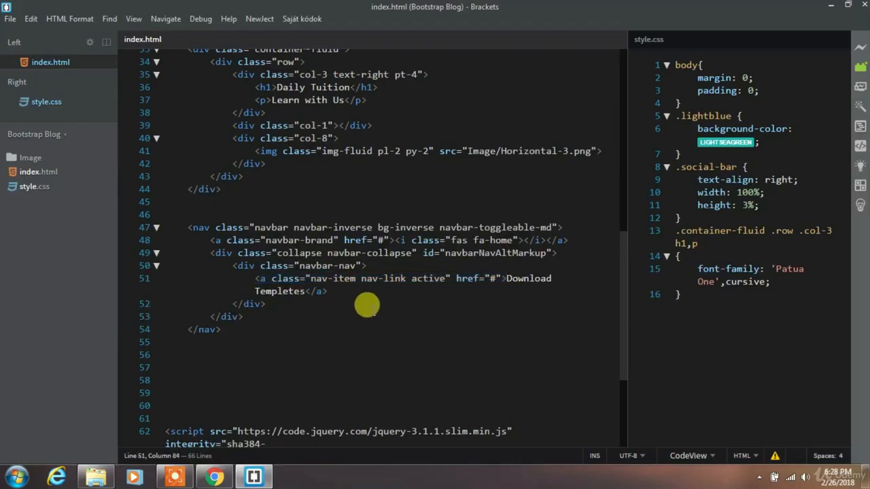
# - Add nav-link anchors for Services, Pricing, Documentation and Contact after Download Templetes
pyautogui.write('<a class="c')
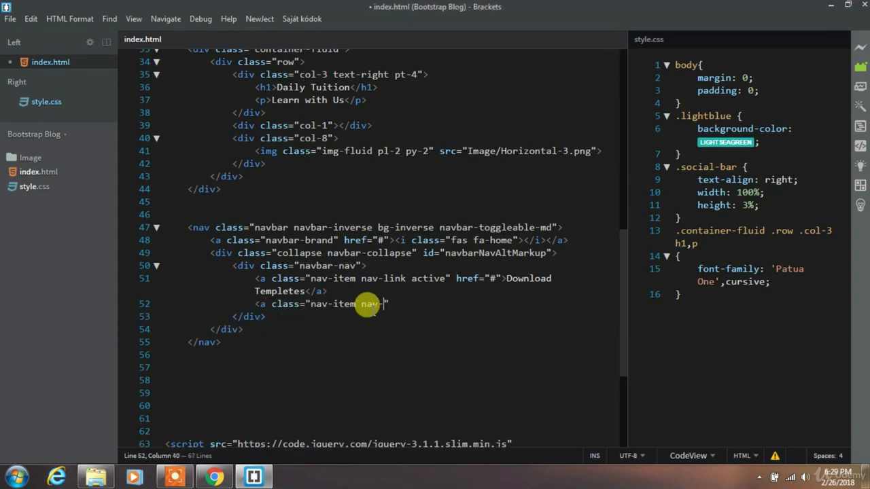
pyautogui.write('link active" href="#"></a>')
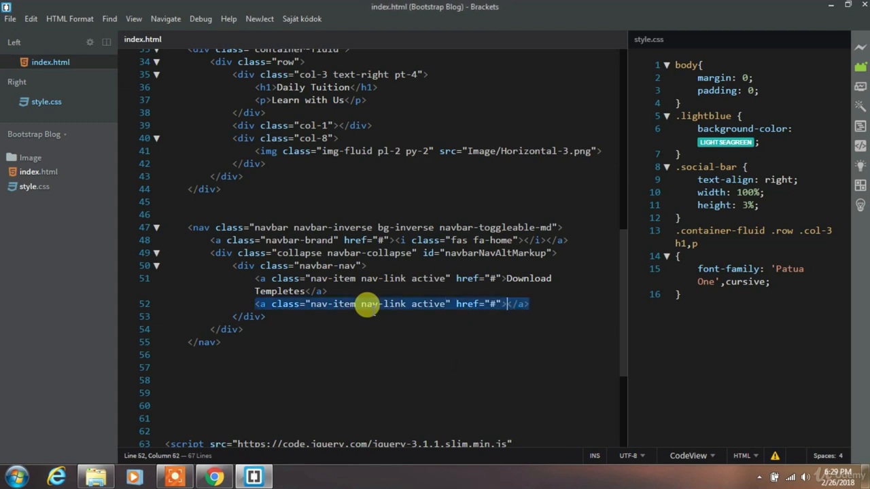
pyautogui.write('Sev')
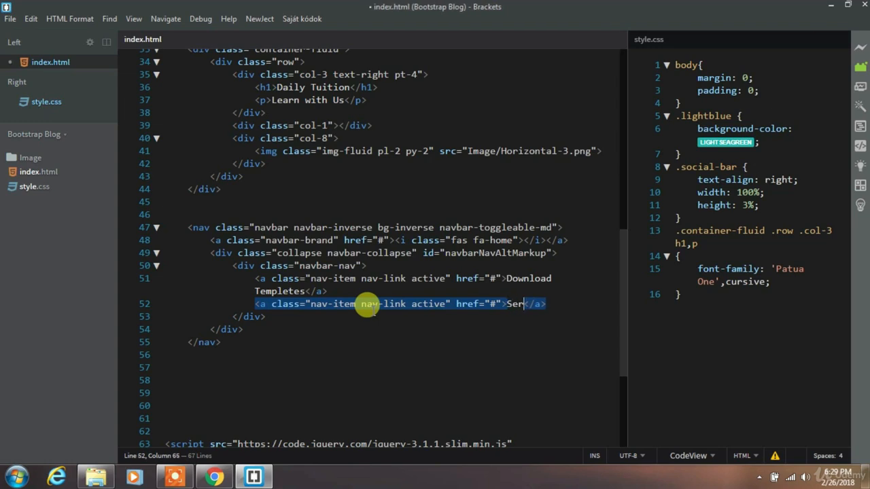
pyautogui.write('vise')
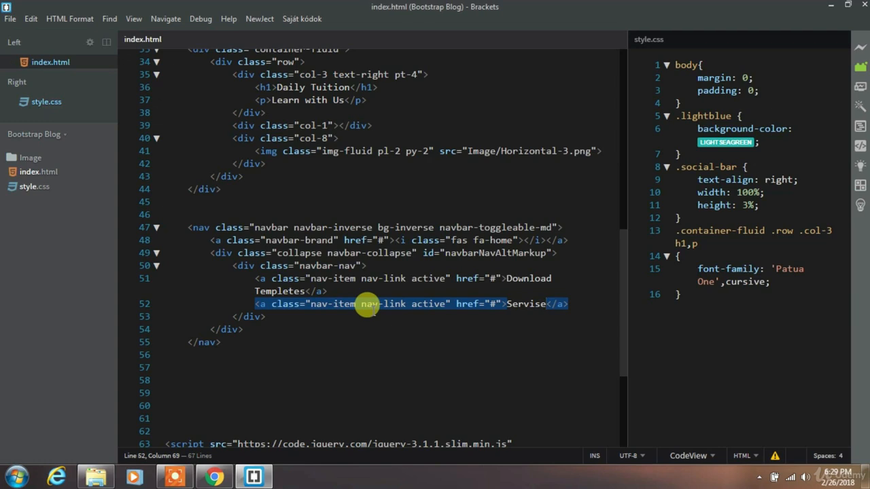
pyautogui.write('s')
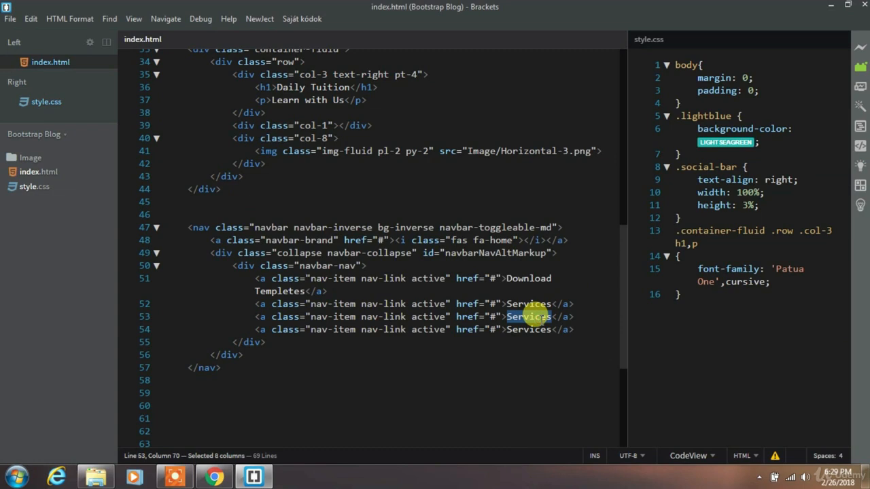
pyautogui.write('Pricing')
pyautogui.click(415, 330)
pyautogui.write('Documentation')
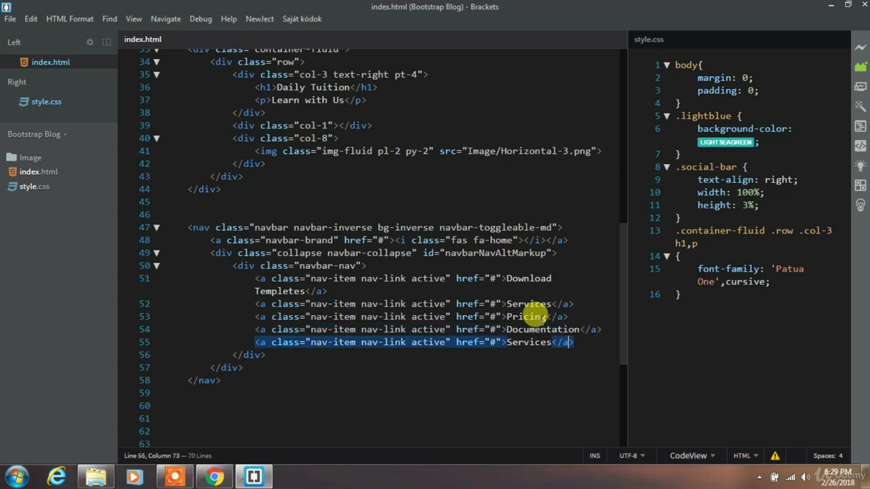
pyautogui.write('Contact')
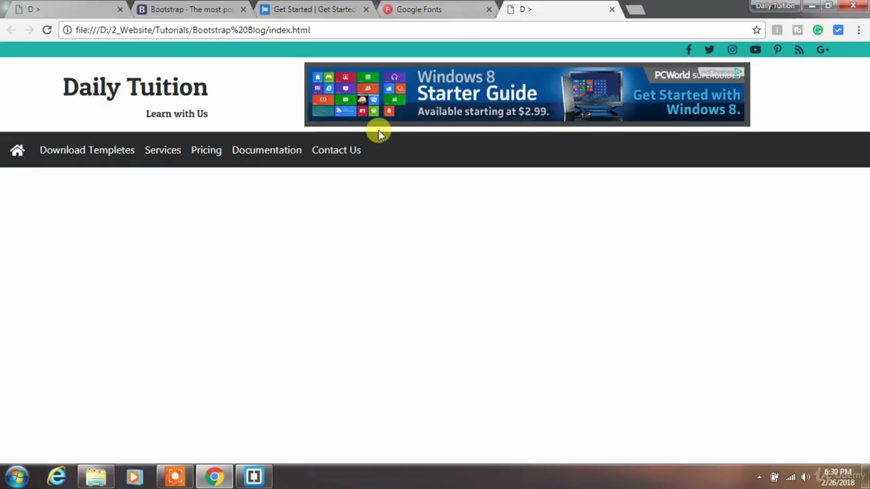
pyautogui.moveTo(319, 252)
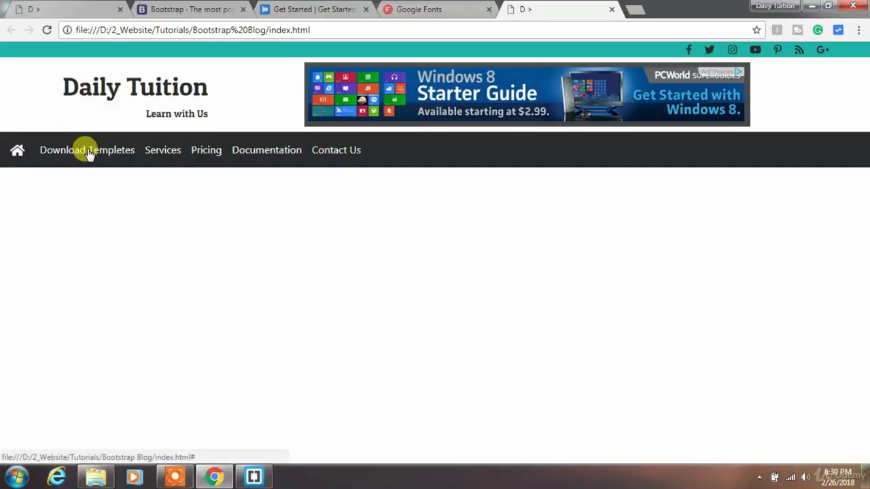
pyautogui.moveTo(352, 185)
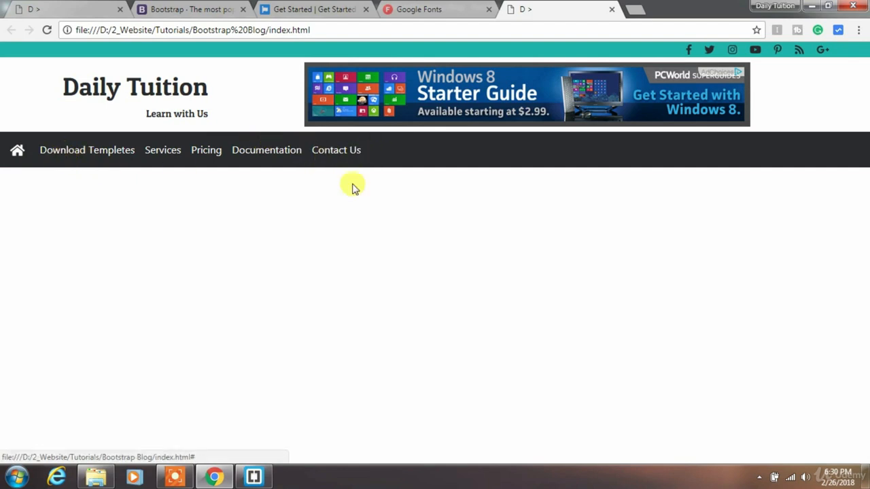
pyautogui.moveTo(391, 208)
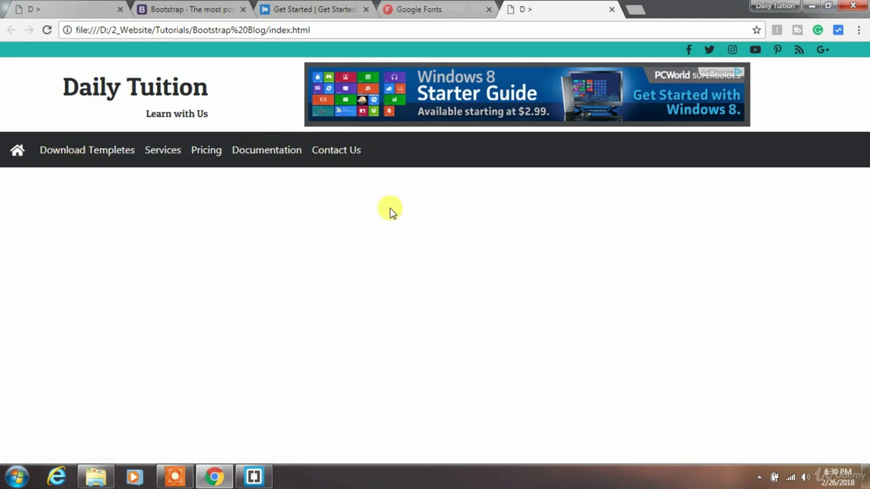